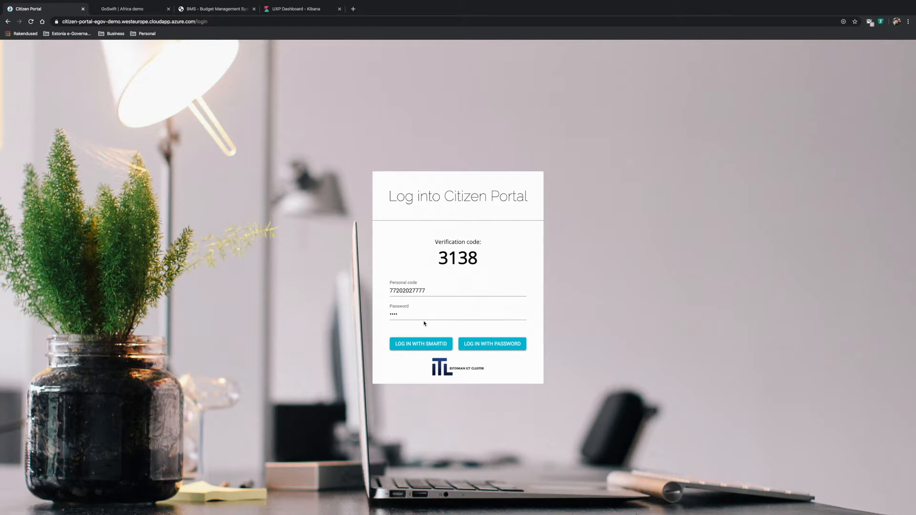
# - Log in to the Citizen Portal with the personal code and password
pyautogui.click(421, 343)
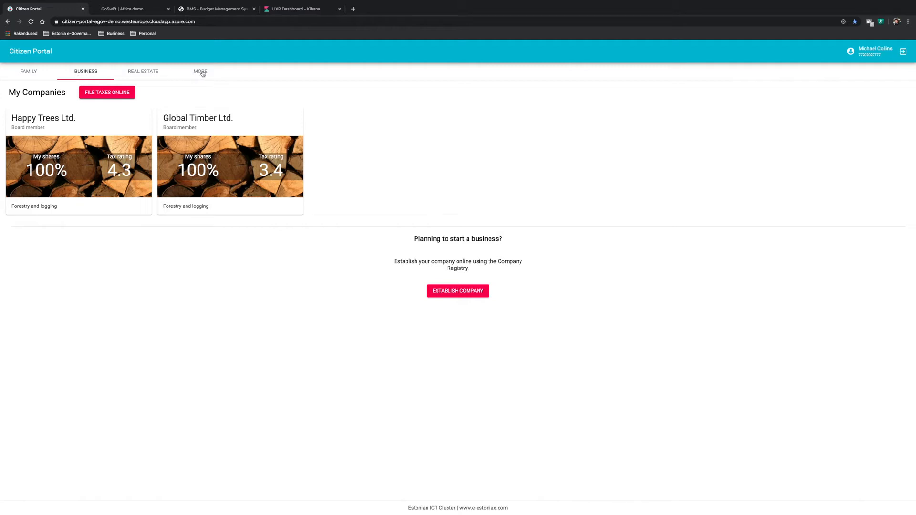
pyautogui.click(129, 8)
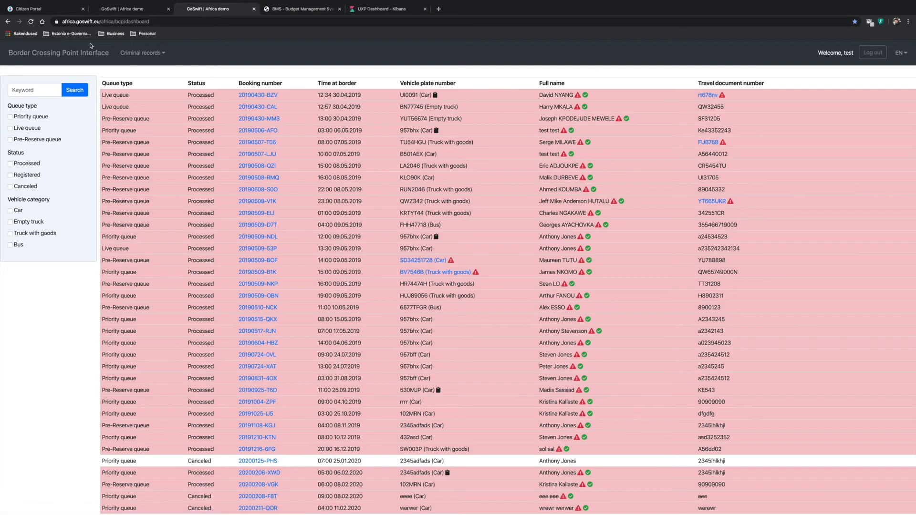
# - Switch to the GoSwift browser tab showing the border crossing queue
pyautogui.click(298, 8)
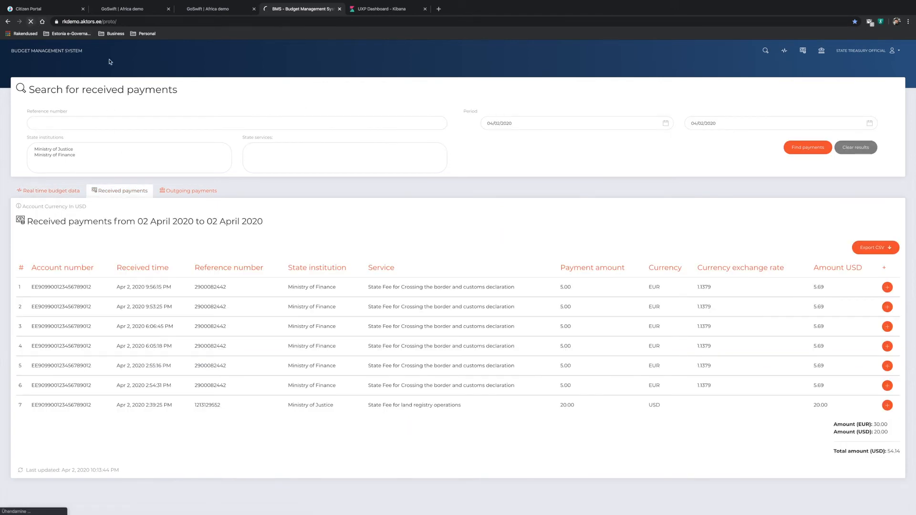
# - Switch to the Budget Management System browser tab
pyautogui.click(383, 9)
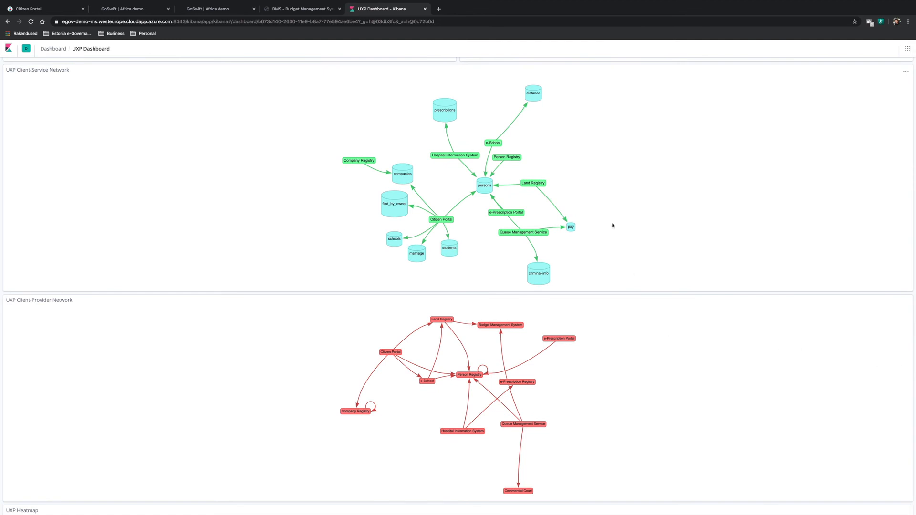